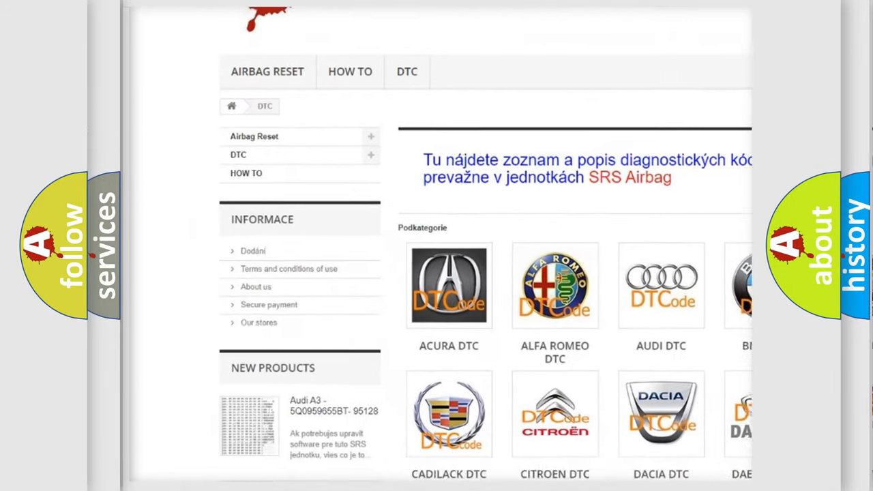
scroll(down, 3)
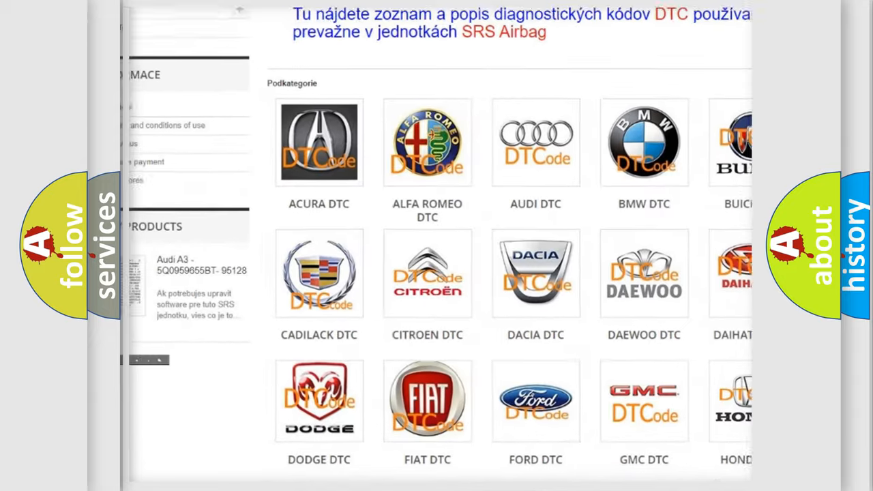
scroll(down, 3)
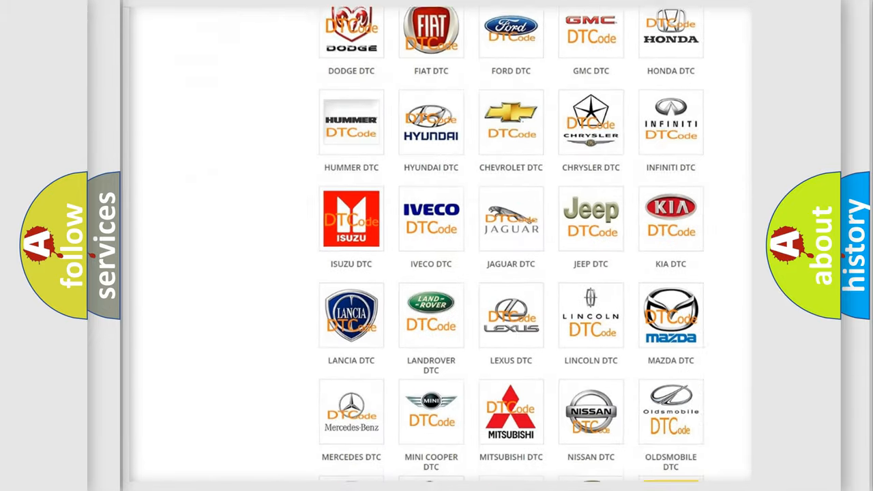
scroll(down, 3)
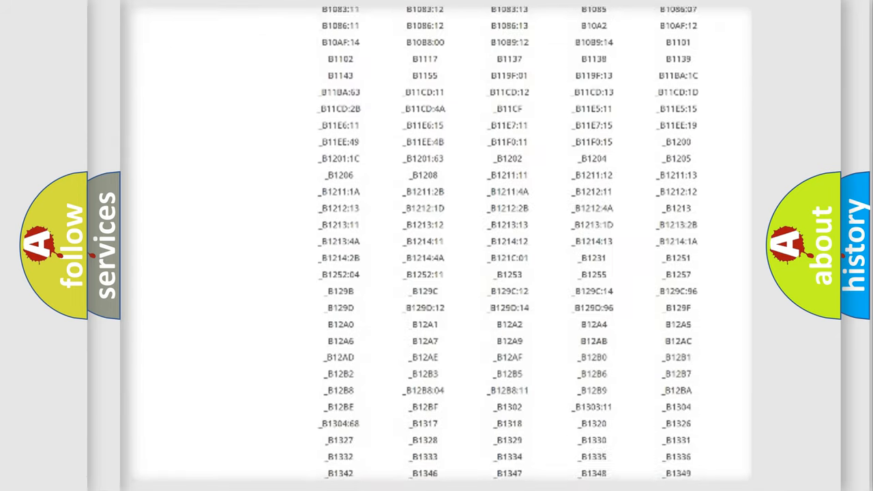
scroll(down, 3)
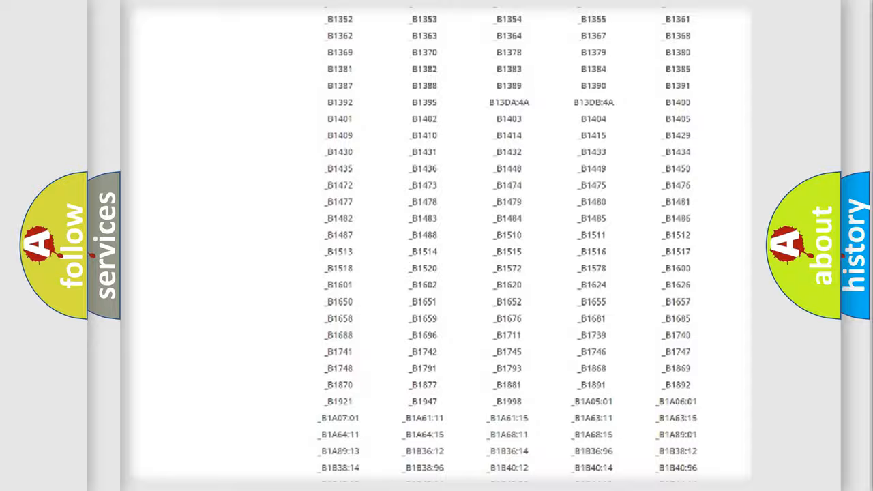